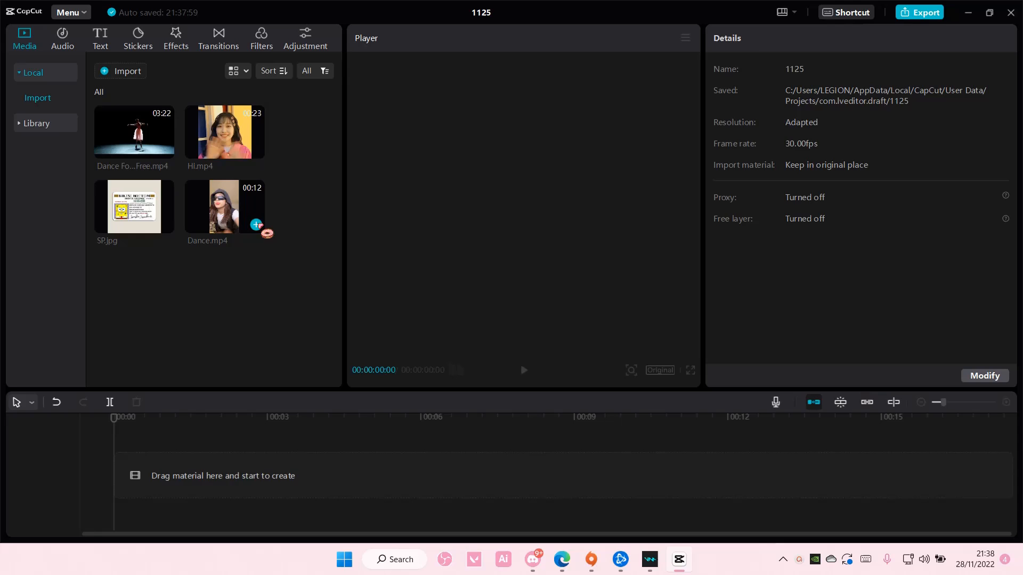
Separate the Dance.mp4 clip's audio onto its own track via the clip's context menu.
right_click(200, 479)
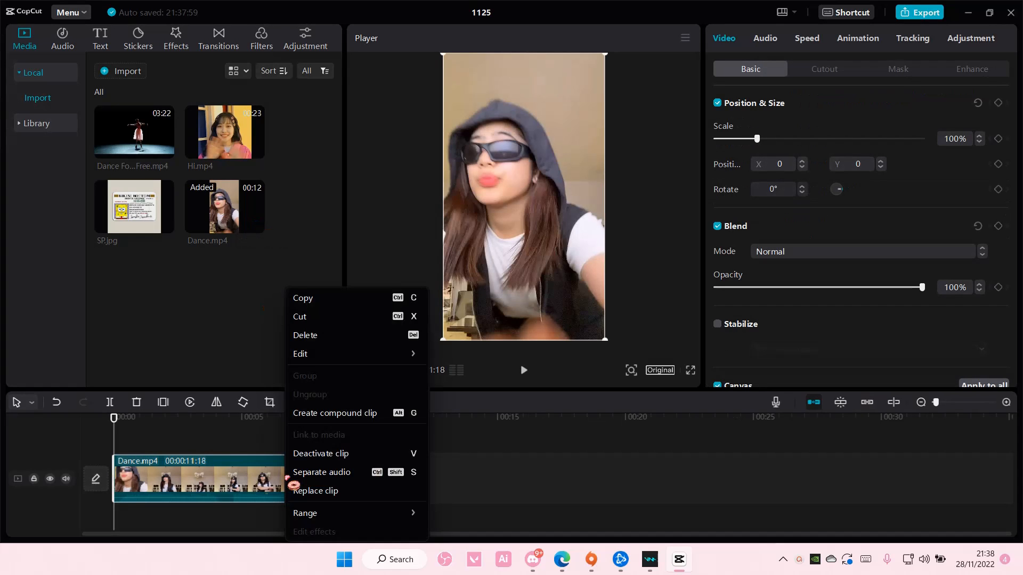
left_click(321, 472)
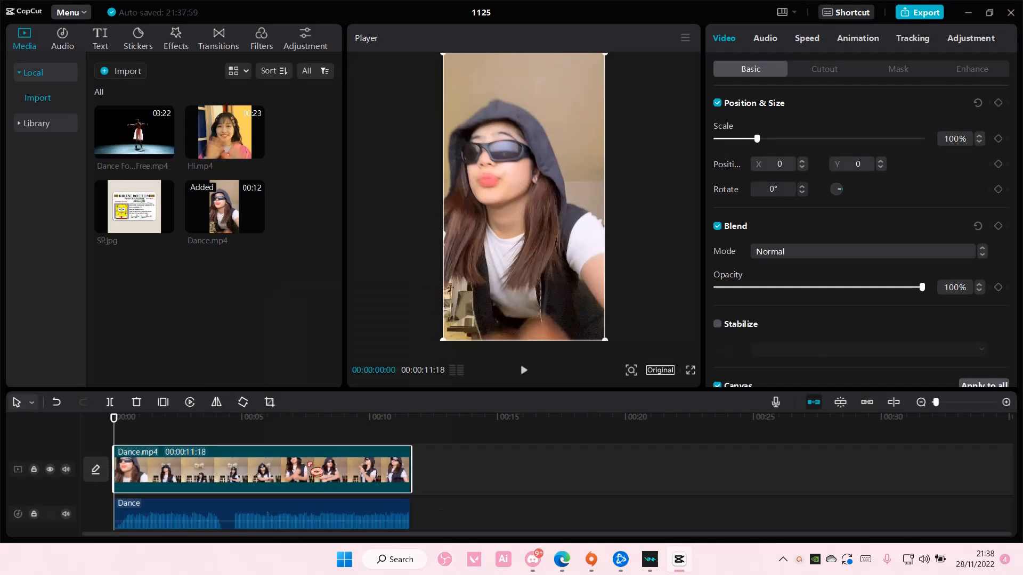
Visit the Audio library panel, then return to the imported Media panel.
left_click(61, 38)
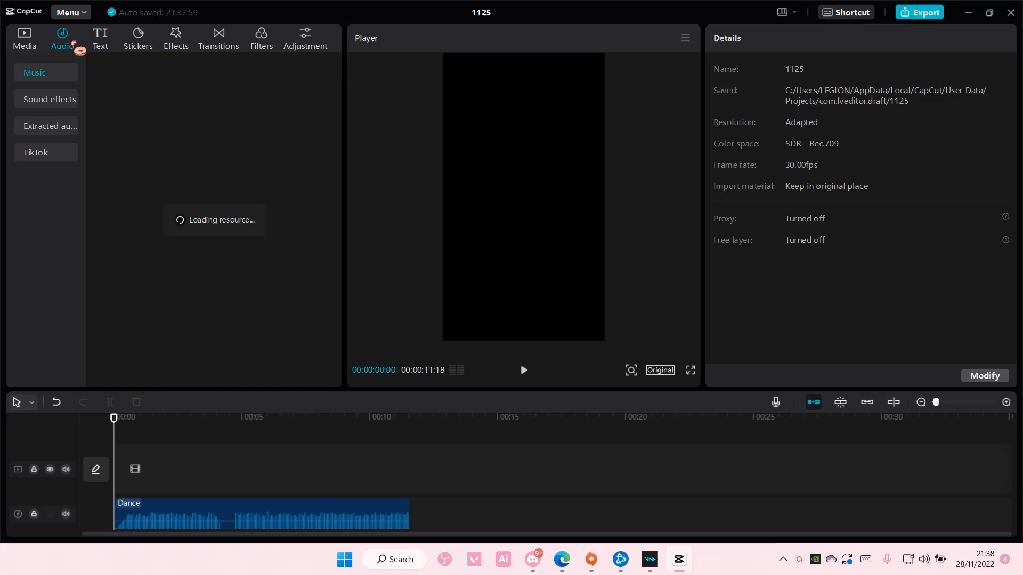
left_click(24, 34)
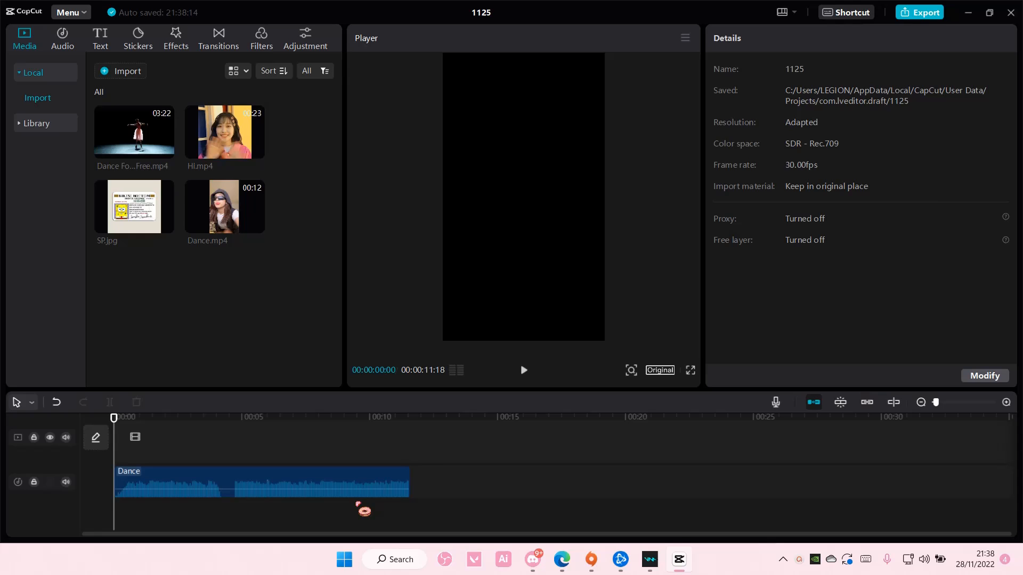
Configure export for audio only: video exporting off, audio on, format MP3.
left_click(920, 12)
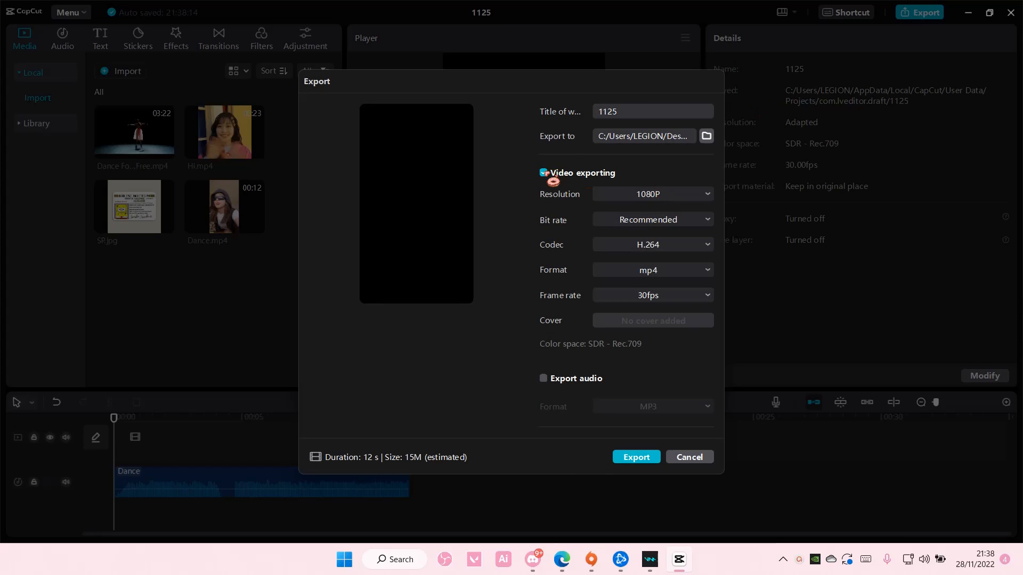
left_click(542, 173)
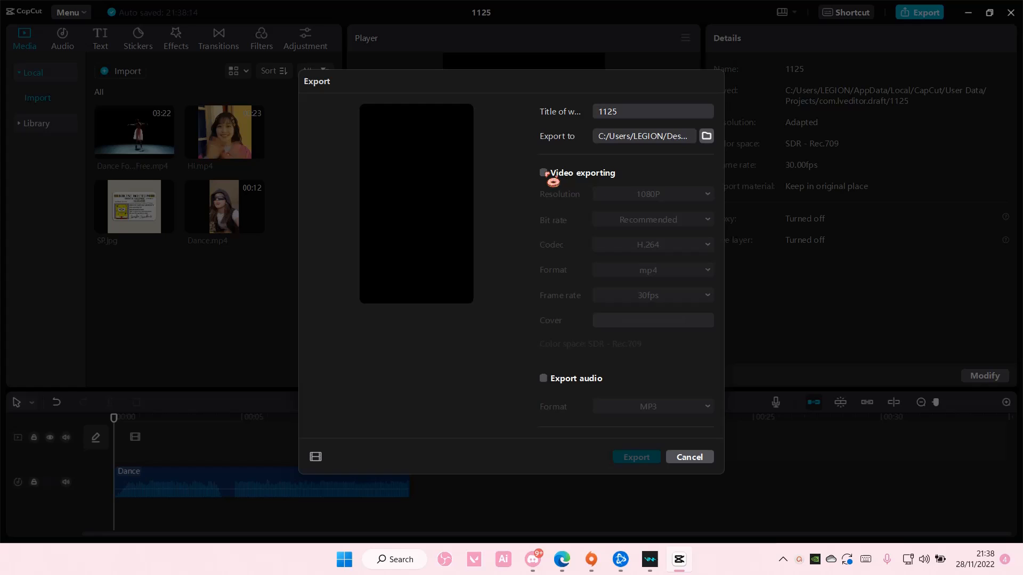
left_click(542, 378)
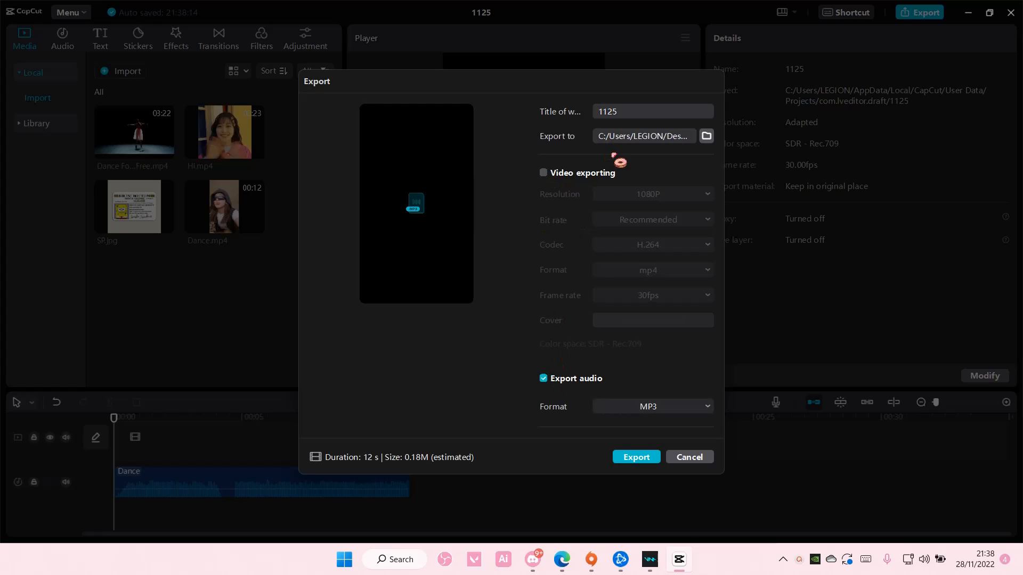
left_click(651, 406)
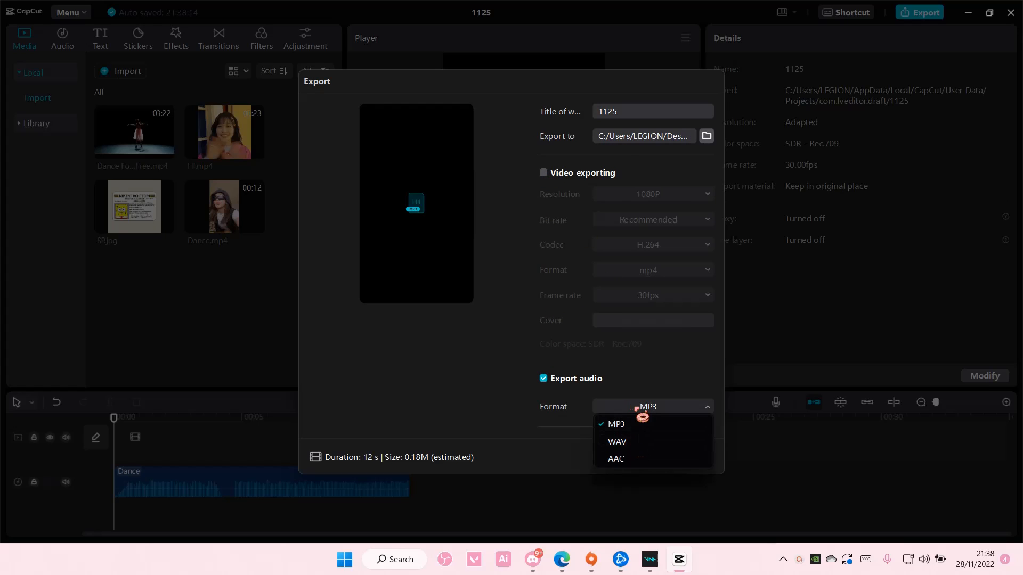
left_click(615, 424)
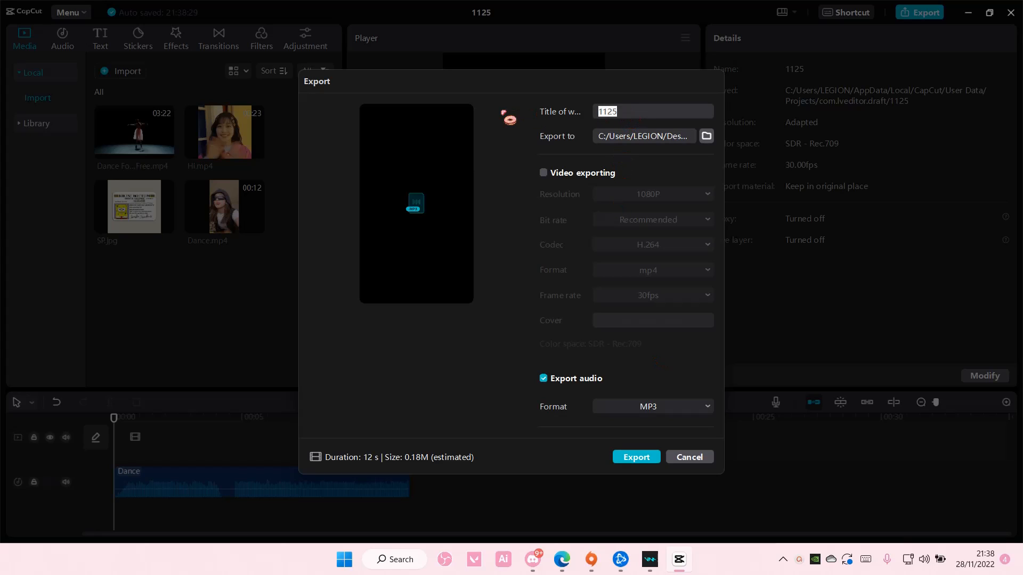
Title the export 'soundsss' and export the MP3 soundtrack.
type("sounds")
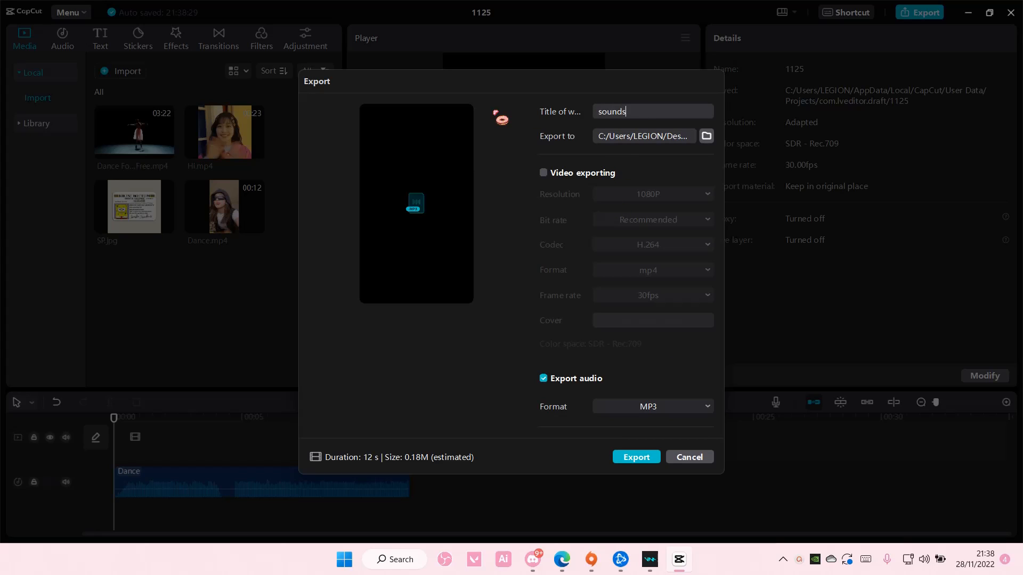
type("ss")
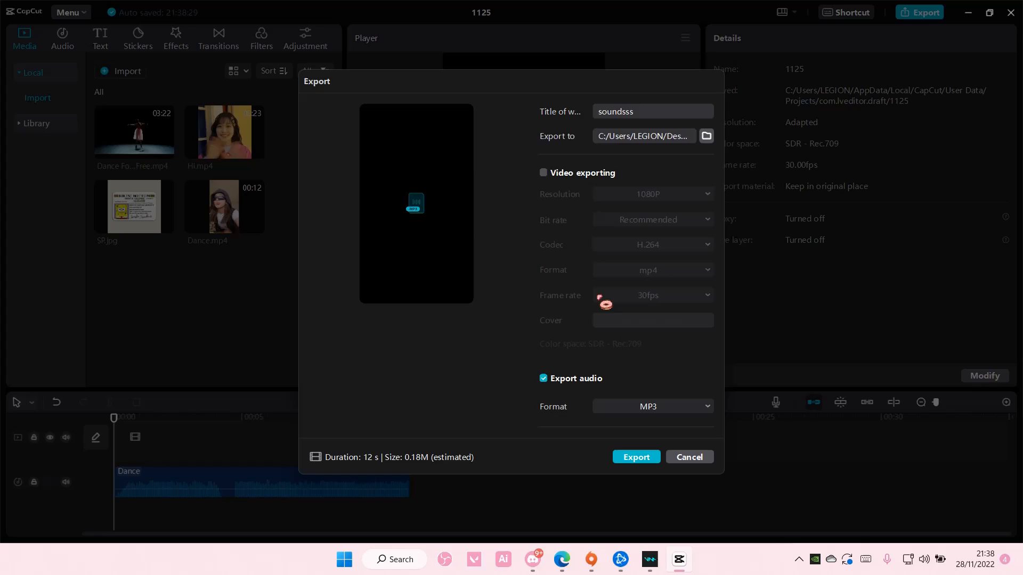
left_click(635, 457)
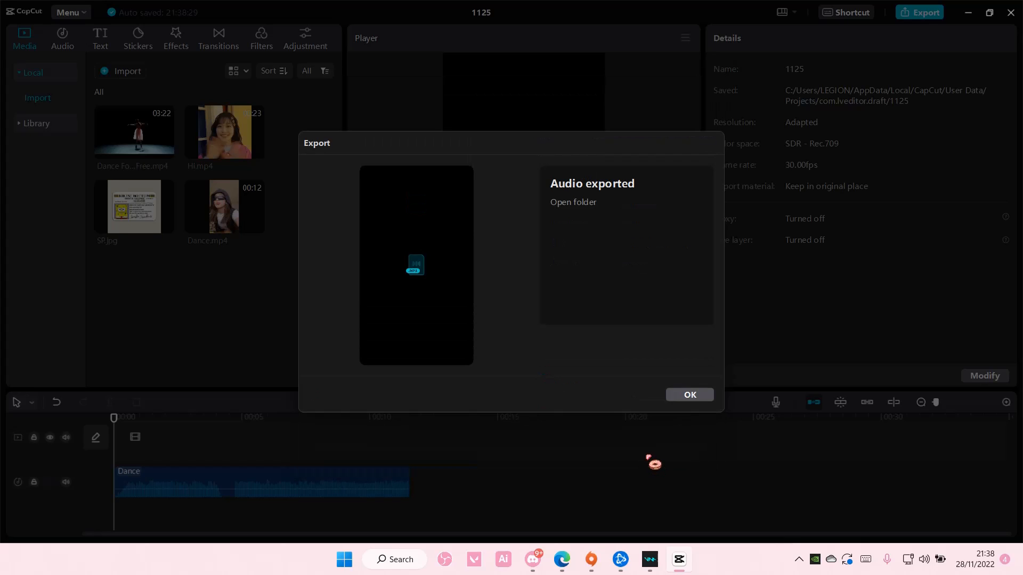